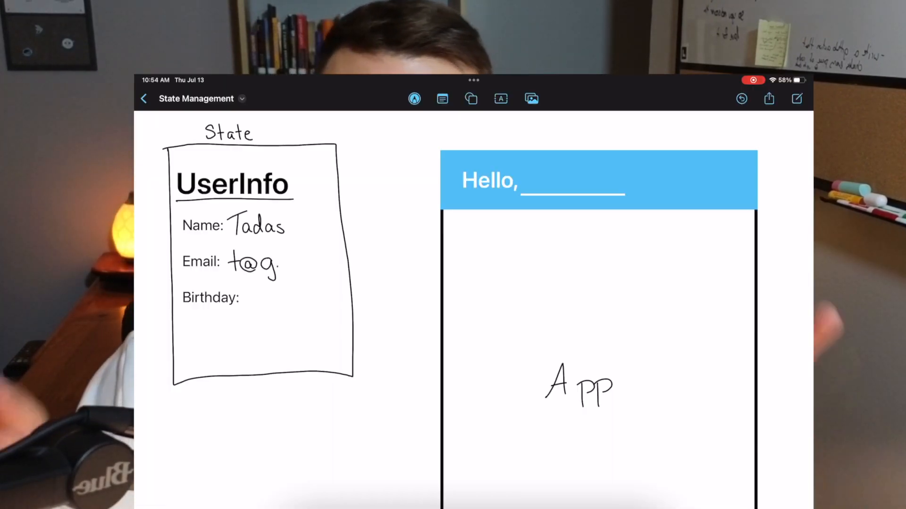
# - Handwrite the birthday 1/2/4069 and finish the email on the UserInfo card
pyautogui.write('1/2/4069')
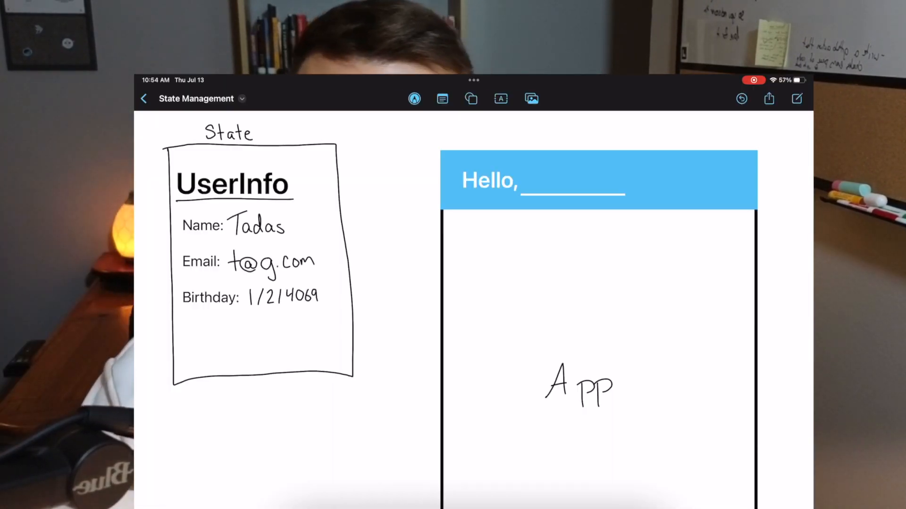
pyautogui.moveTo(340, 159); pyautogui.dragTo(548, 147)
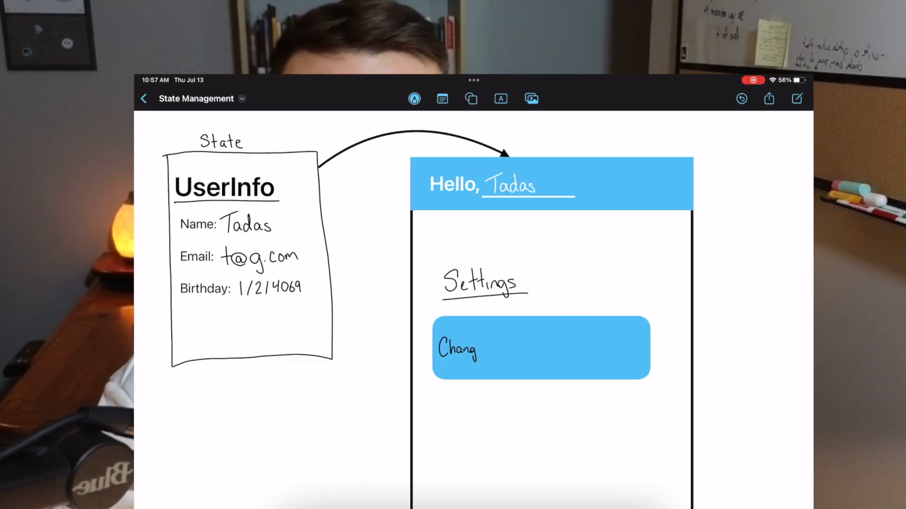
# - Handwrite 'Change Name to "T-Dog"' inside the blue Settings button
pyautogui.write('Change Name to "T-Dog')
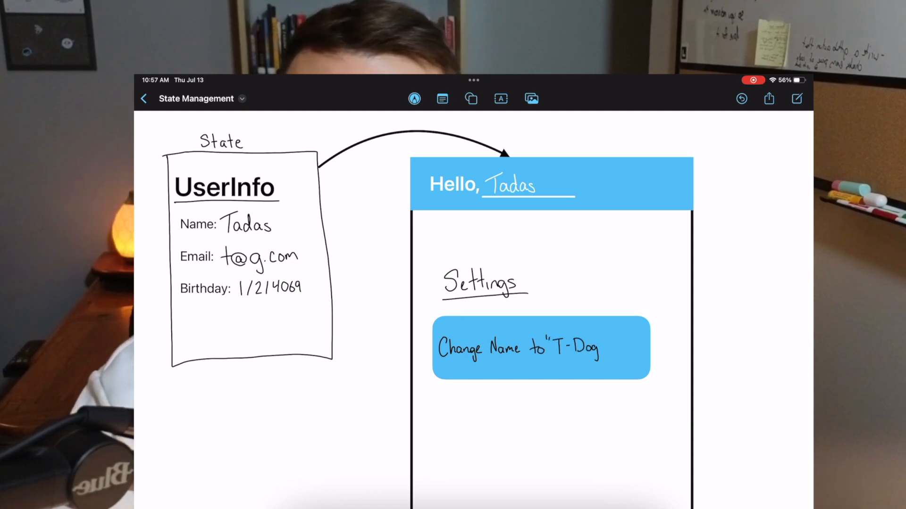
pyautogui.moveTo(439, 381); pyautogui.dragTo(292, 225)
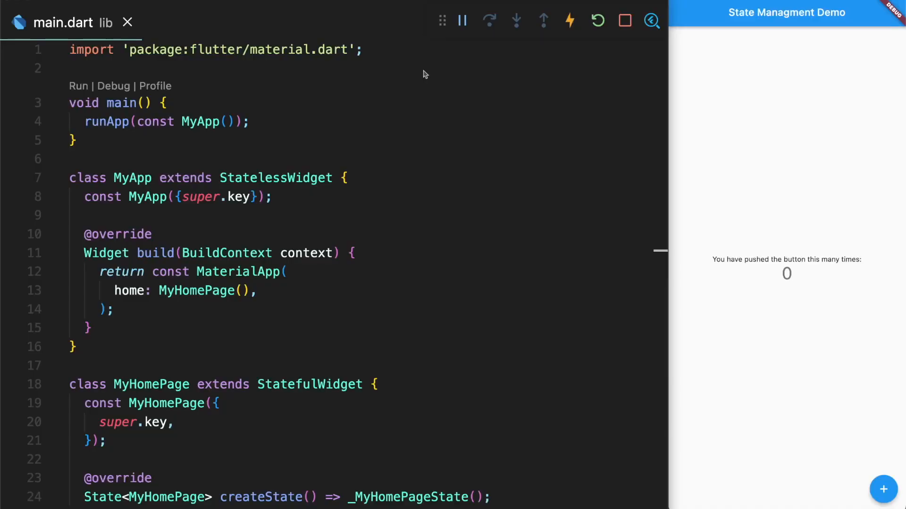
pyautogui.moveTo(834, 253)
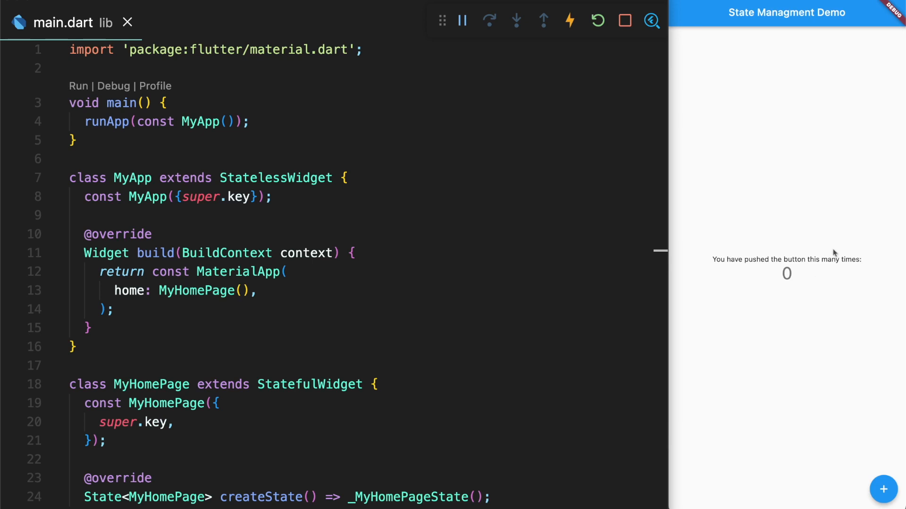
pyautogui.moveTo(802, 215)
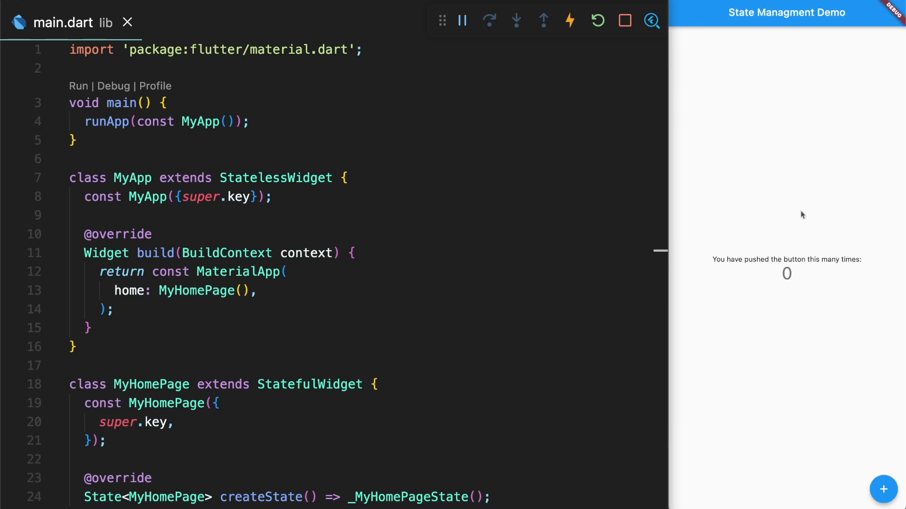
pyautogui.moveTo(790, 351)
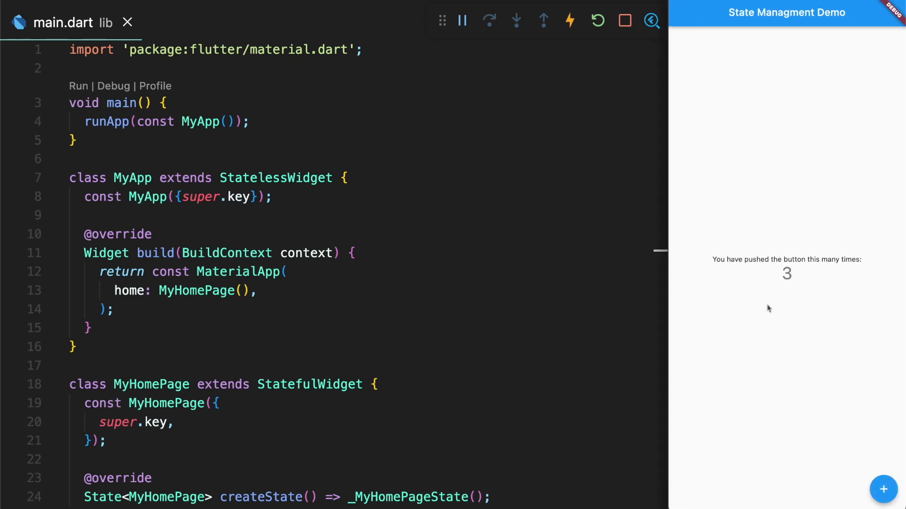
pyautogui.moveTo(728, 283)
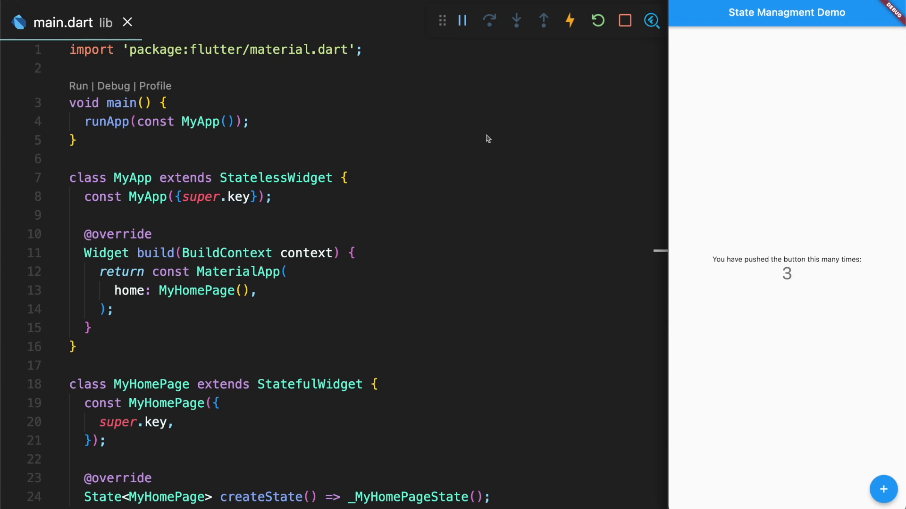
pyautogui.moveTo(498, 134)
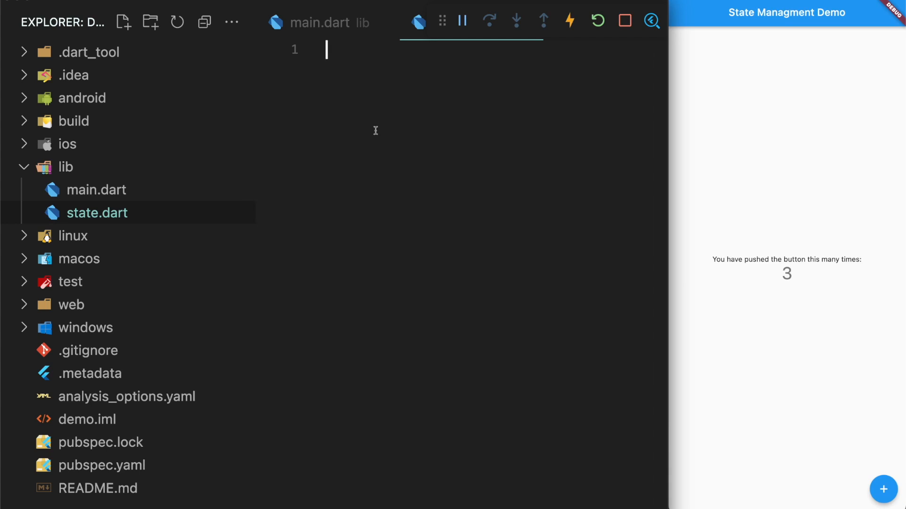
# - Write CounterState with copyWith, plus _counterState and _counterState2 with counter 2
pyautogui.write('Cout')
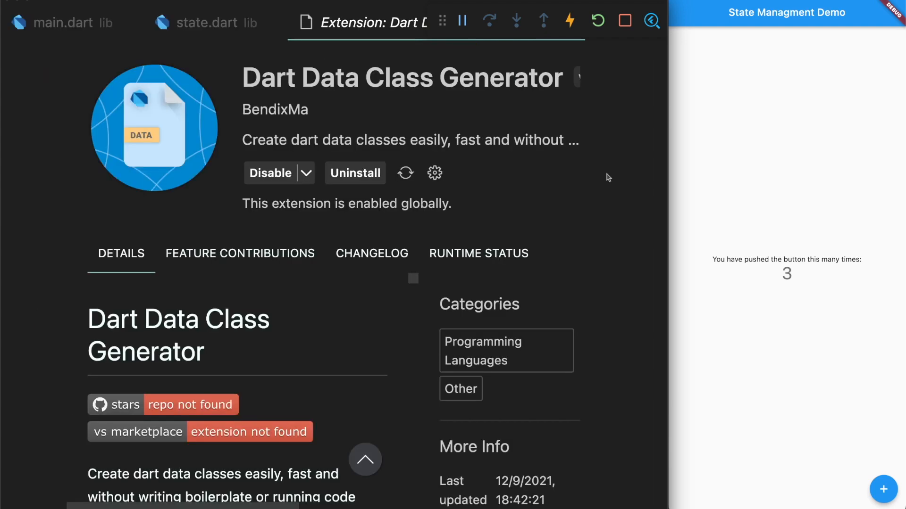
pyautogui.moveTo(384, 37)
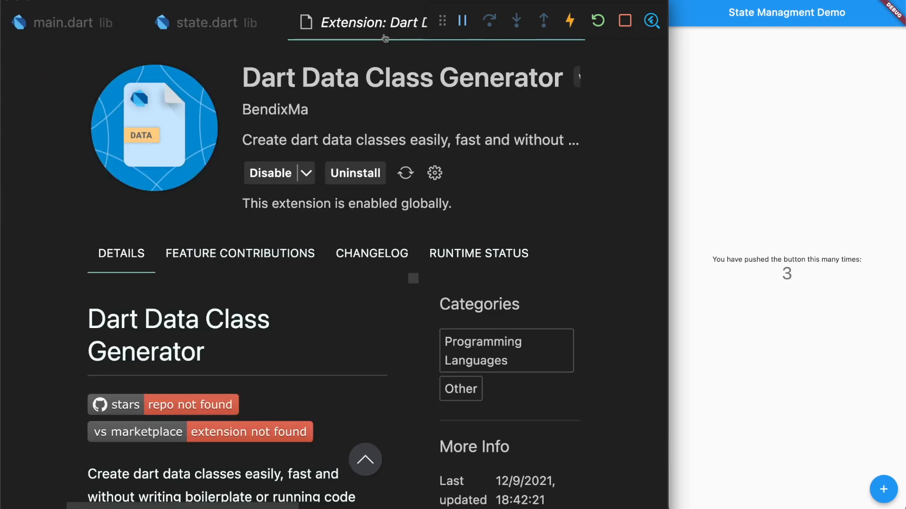
pyautogui.click(206, 23)
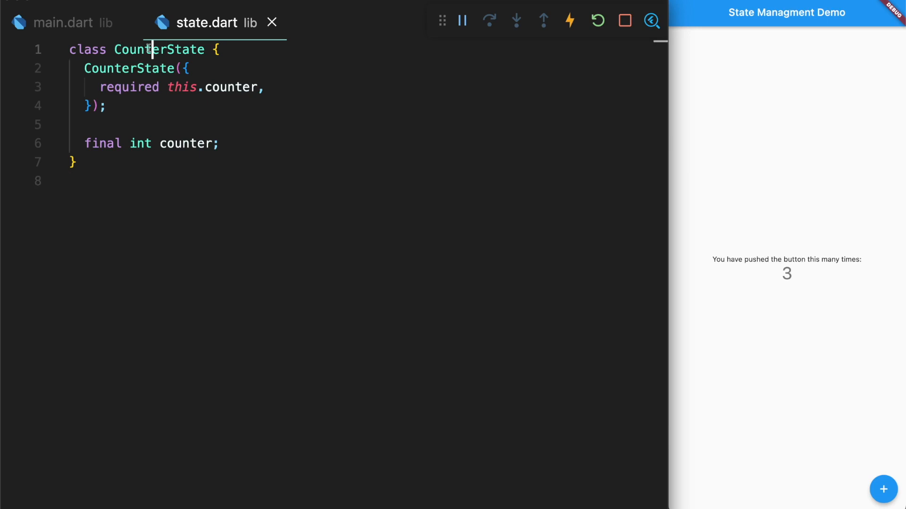
pyautogui.write('CounterState _counterState = CounterState(counter: 1);')
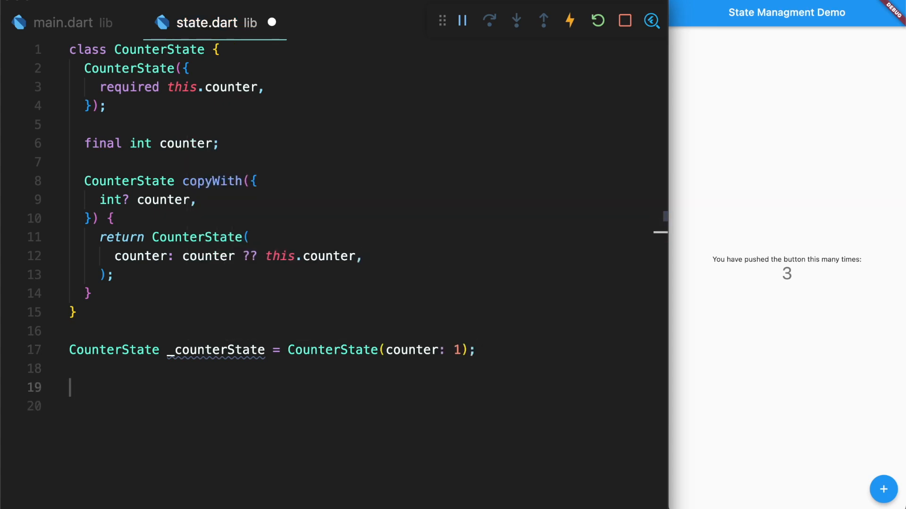
pyautogui.write('CounterState _counterState2 = _counterState.copyWith(counter: 2);')
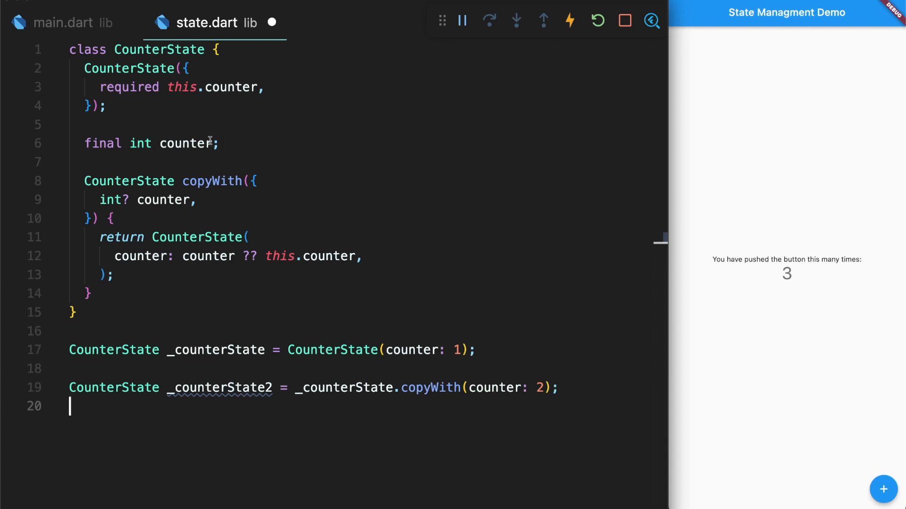
pyautogui.moveTo(187, 144)
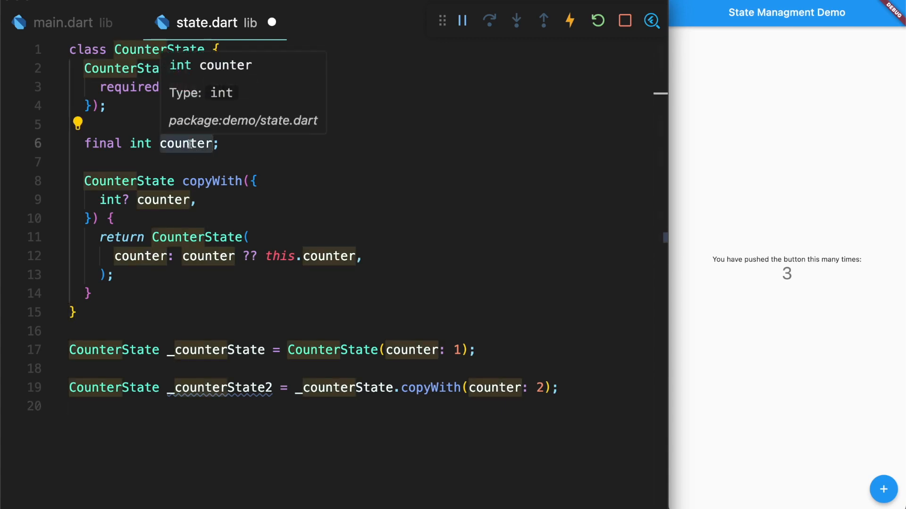
pyautogui.click(222, 143)
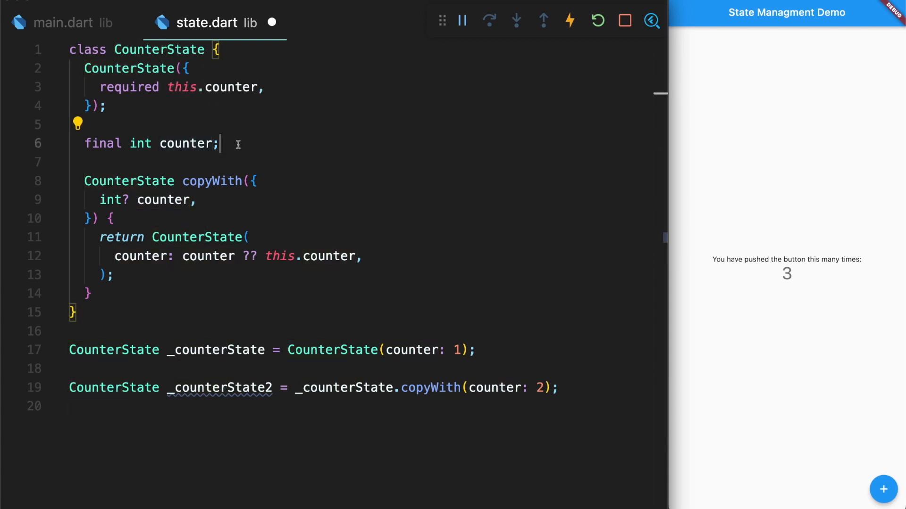
pyautogui.moveTo(450, 397)
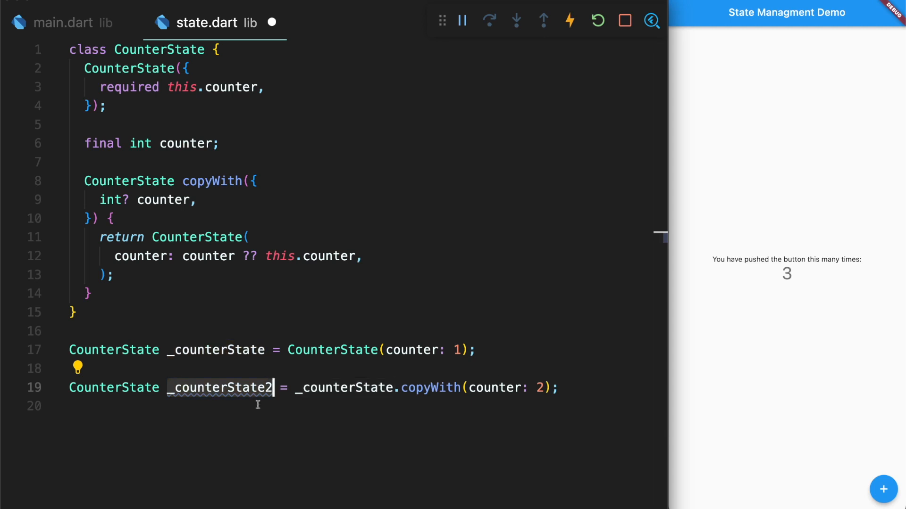
pyautogui.moveTo(258, 367)
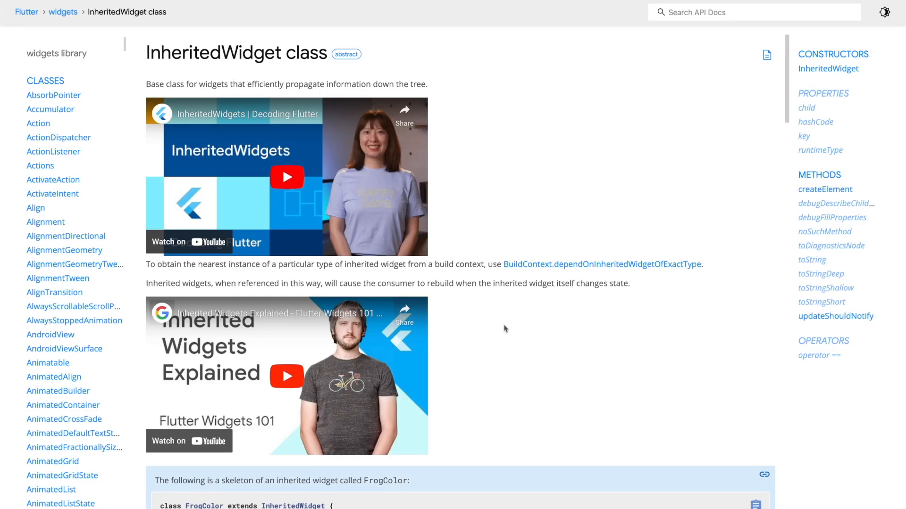
# - Scroll the InheritedWidget docs page down to the FrogColor skeleton example
pyautogui.scroll(-3)
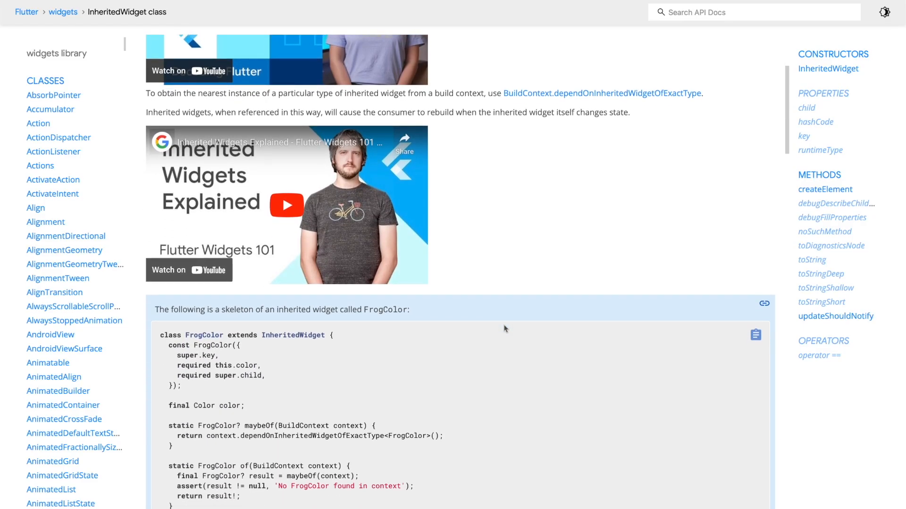
pyautogui.scroll(-3)
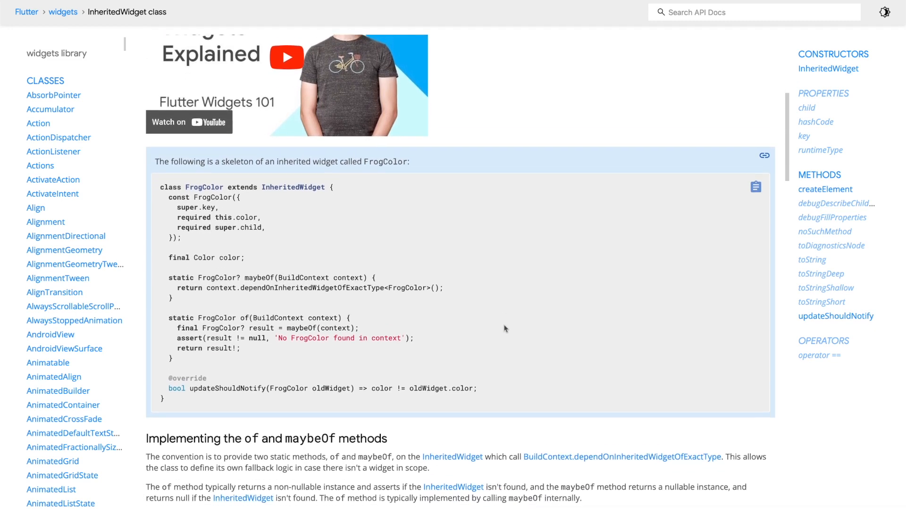
pyautogui.scroll(-3)
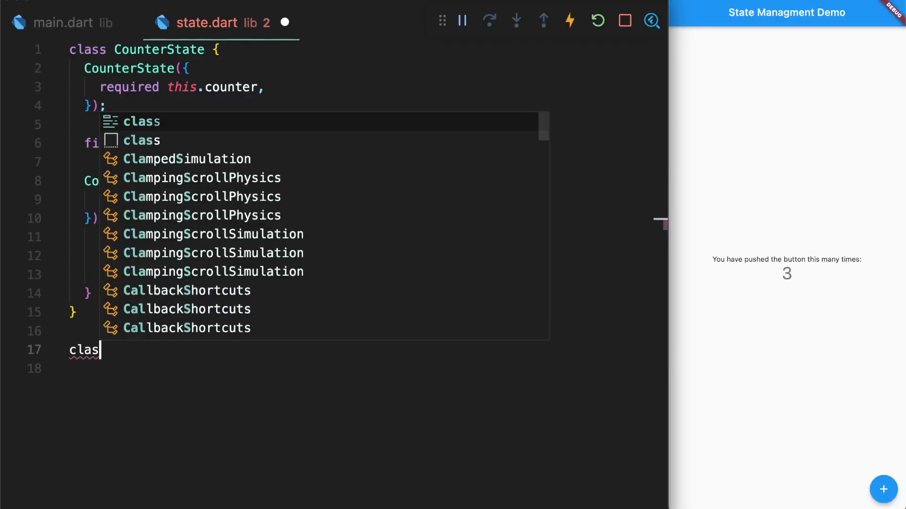
# - Type a Provider InheritedWidget with final CounterState data, static of(), and updateShouldNotify
pyautogui.write('P')
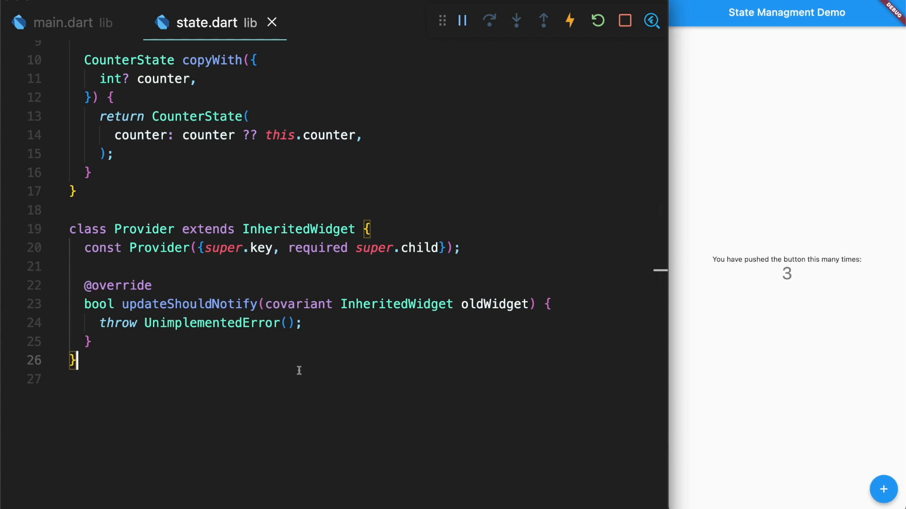
pyautogui.moveTo(317, 370)
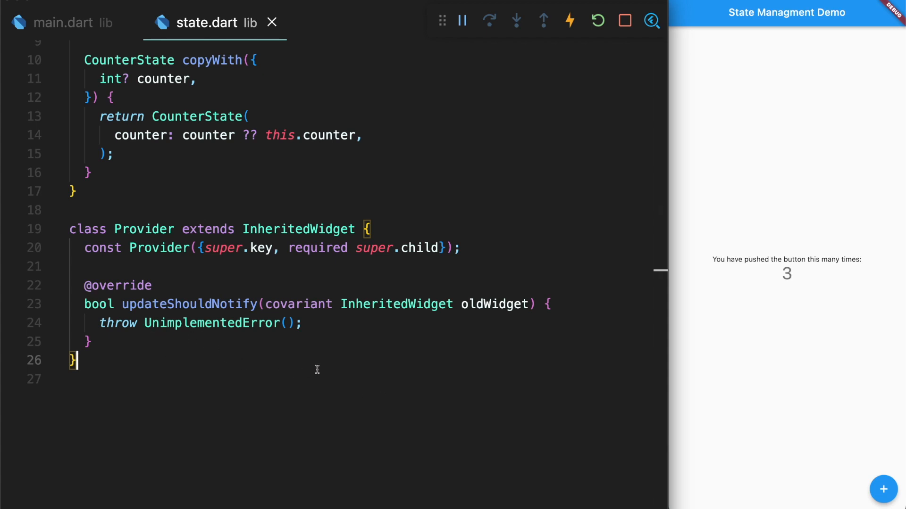
pyautogui.moveTo(272, 174)
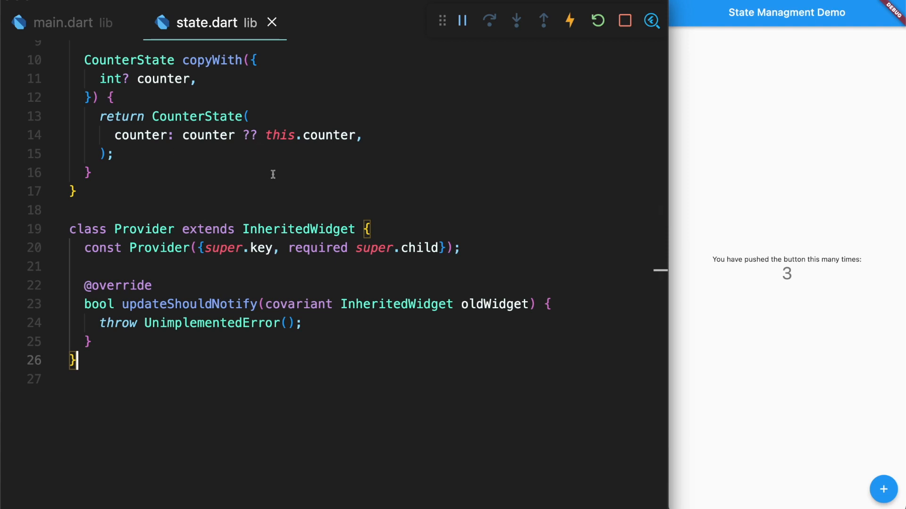
pyautogui.write('final')
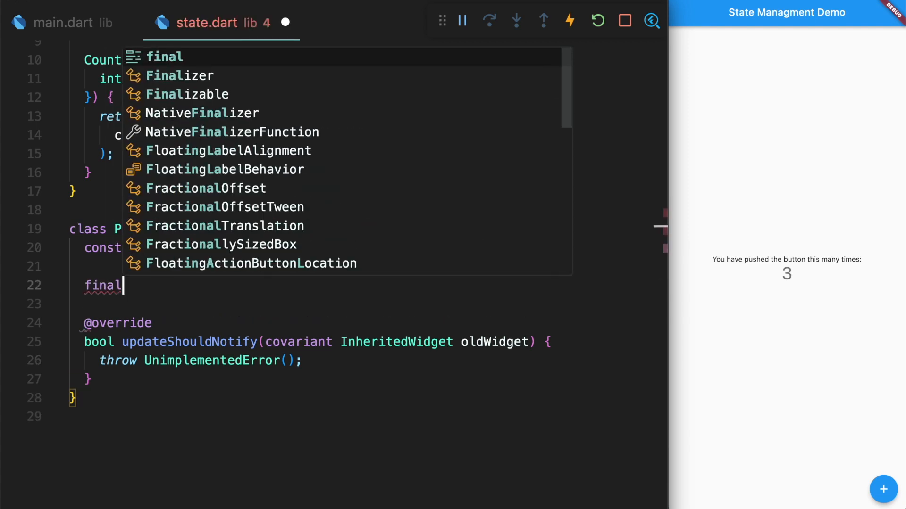
pyautogui.write('CounterState data;')
pyautogui.click(201, 360)
pyautogui.write('return data')
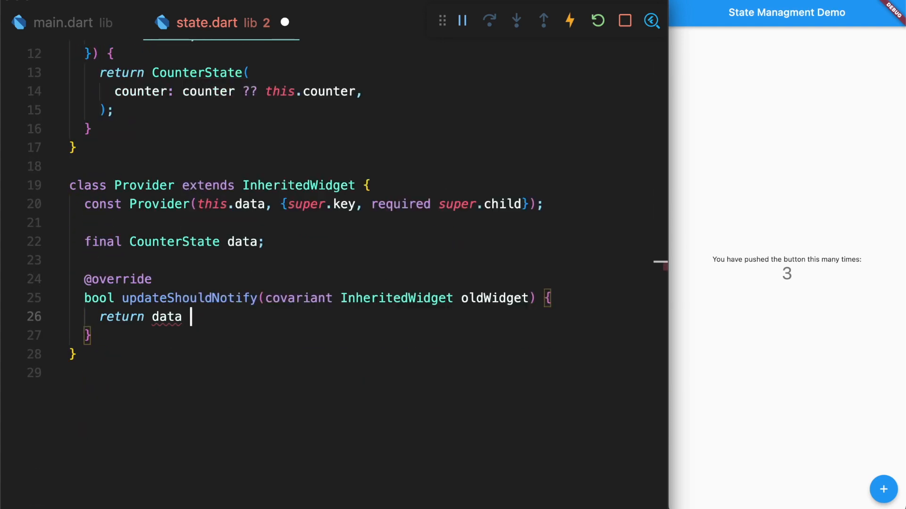
pyautogui.write('!= oldWidget.data;')
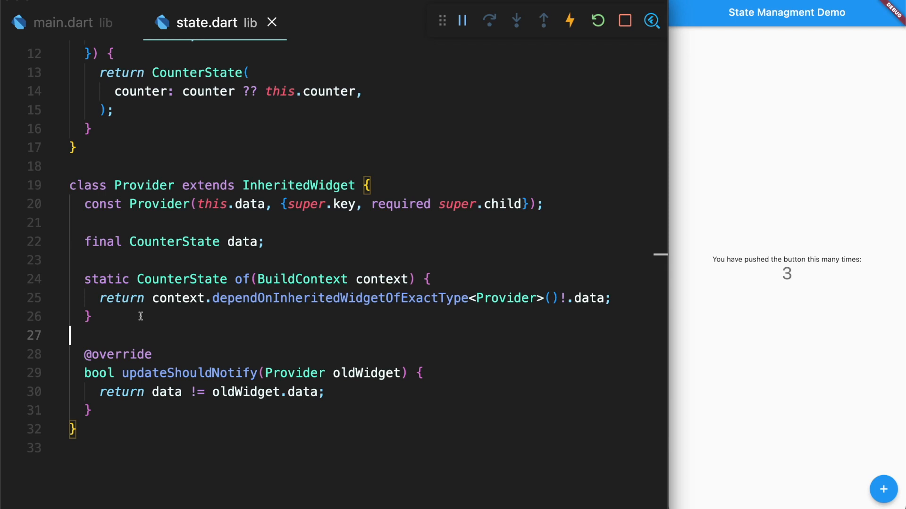
pyautogui.click(64, 22)
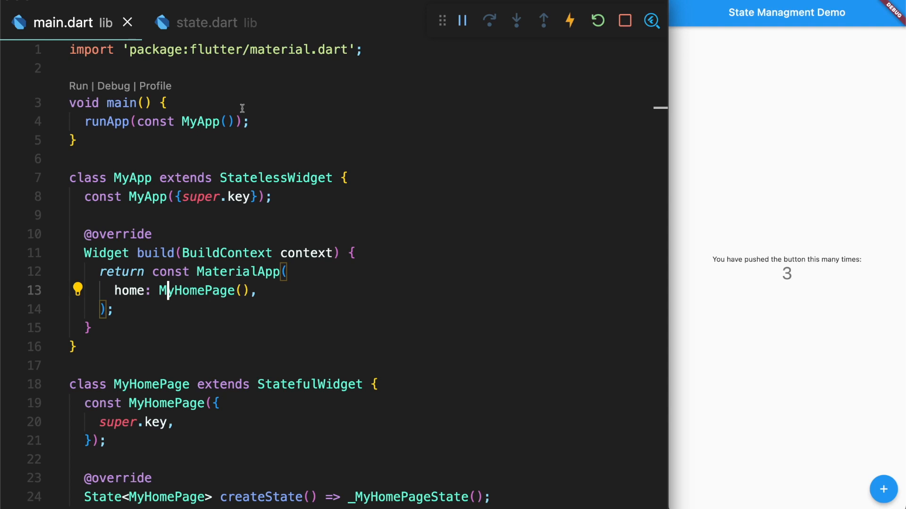
# - Wrap runApp's app in Provider and display Provider.of(context).counter in the Text
pyautogui.click(201, 122)
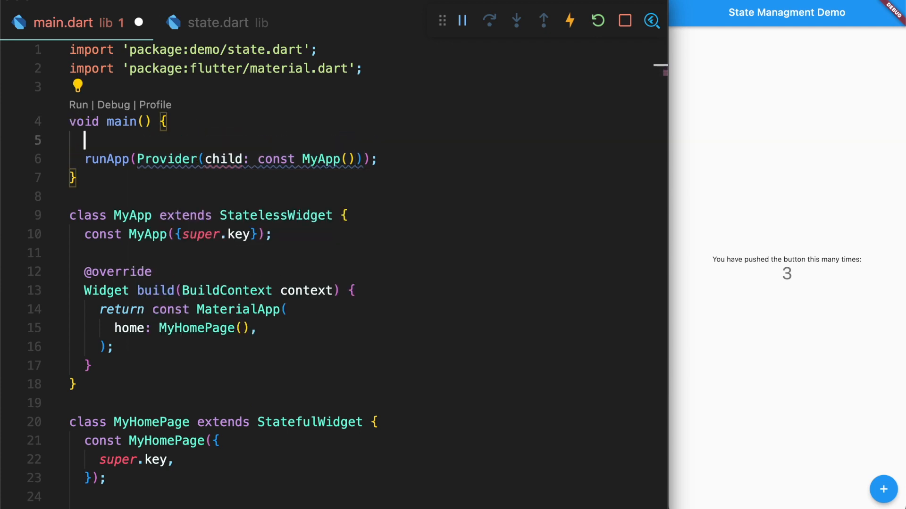
pyautogui.write('var _state = Count')
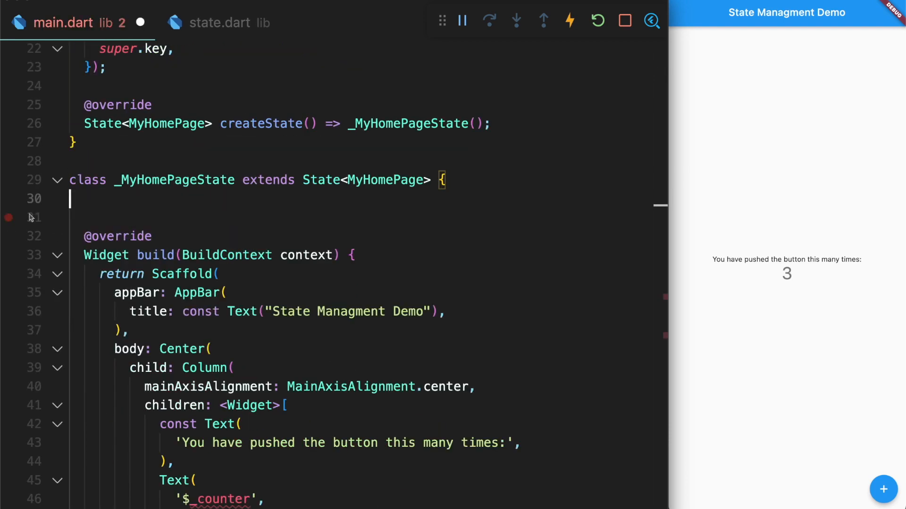
pyautogui.scroll(-3)
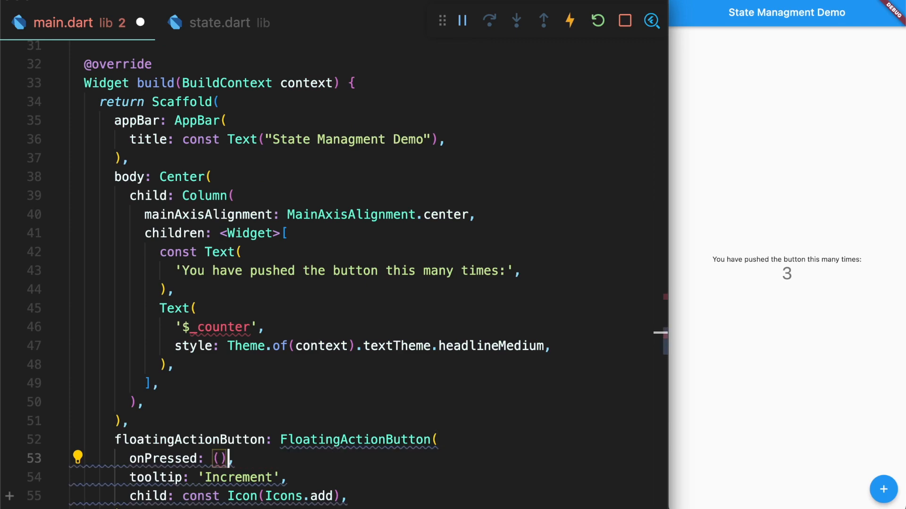
pyautogui.write('{')
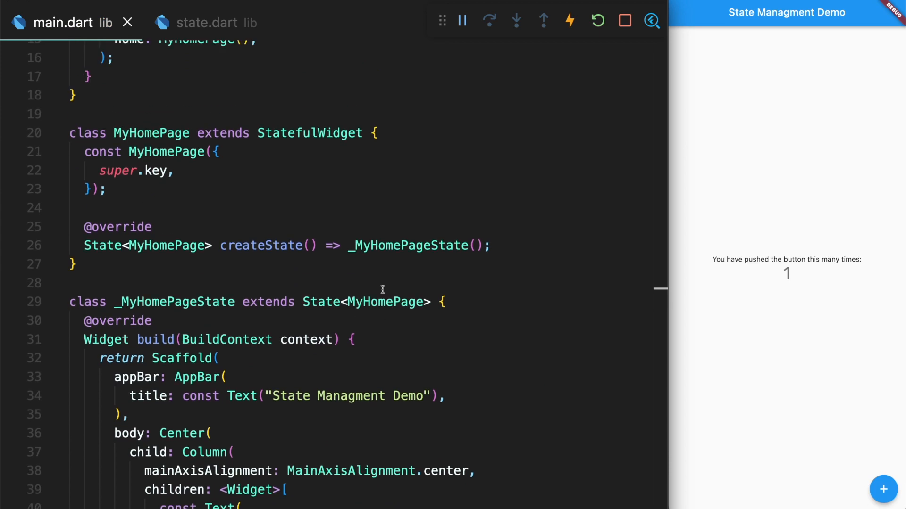
pyautogui.scroll(3)
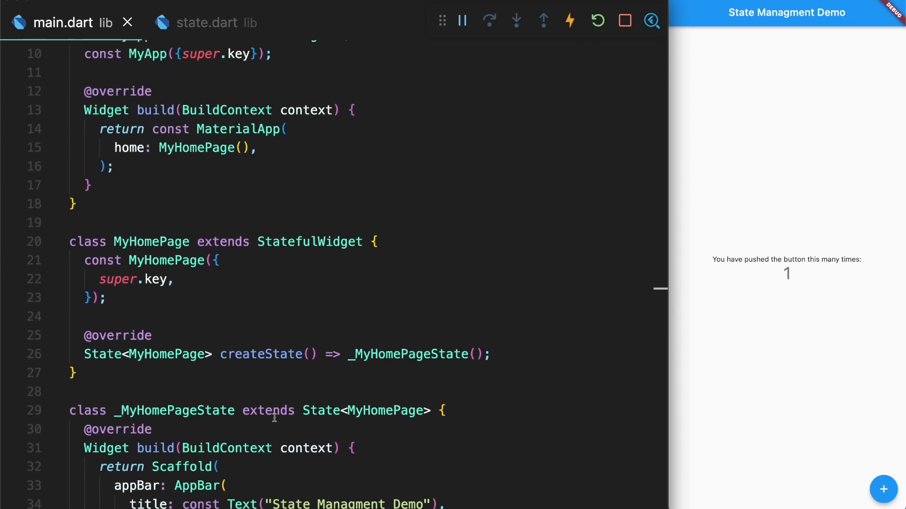
pyautogui.scroll(-3)
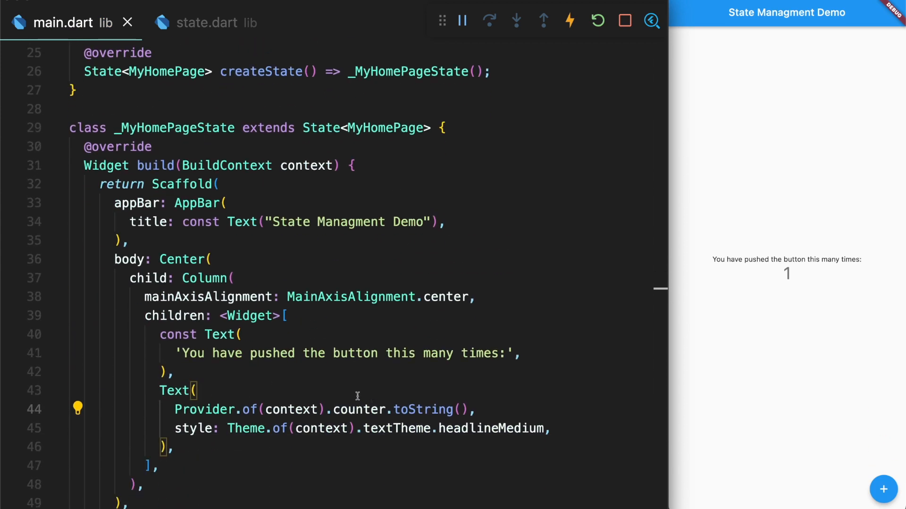